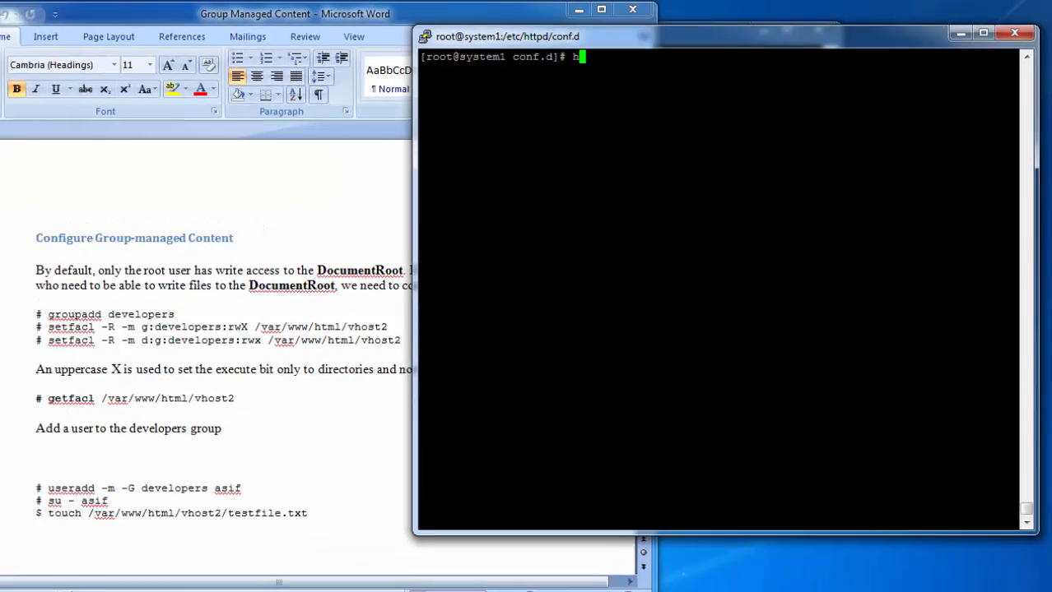
Step: List virtual hosts with httpd -S and review vhost2.conf's DocumentRoot /var/www/html/vhost2
{"action": "type", "text": "ttpd -S"}
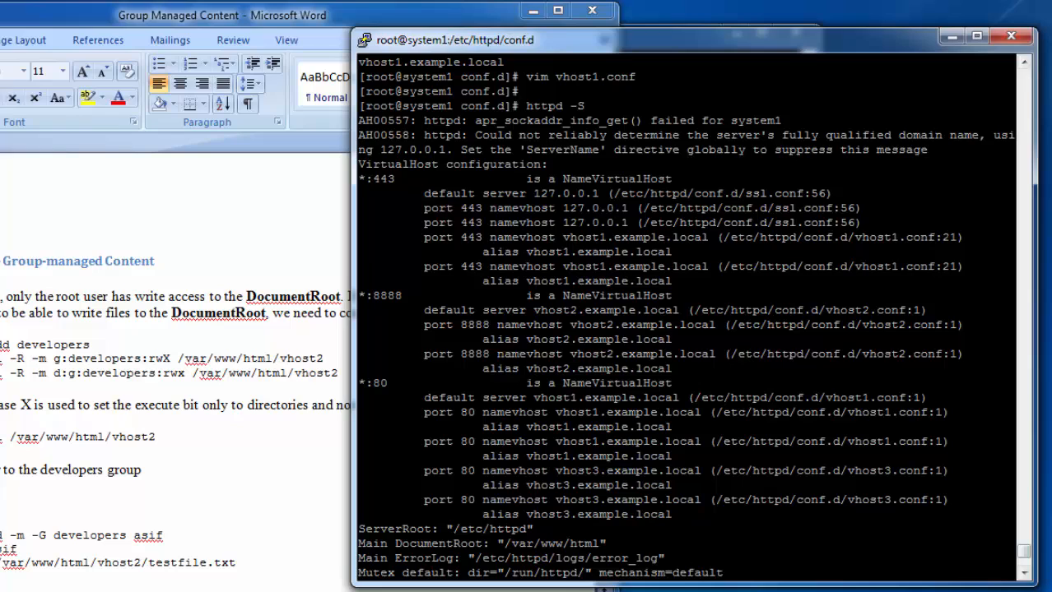
{"action": "scroll", "scroll_direction": "down", "scroll_amount": 3}
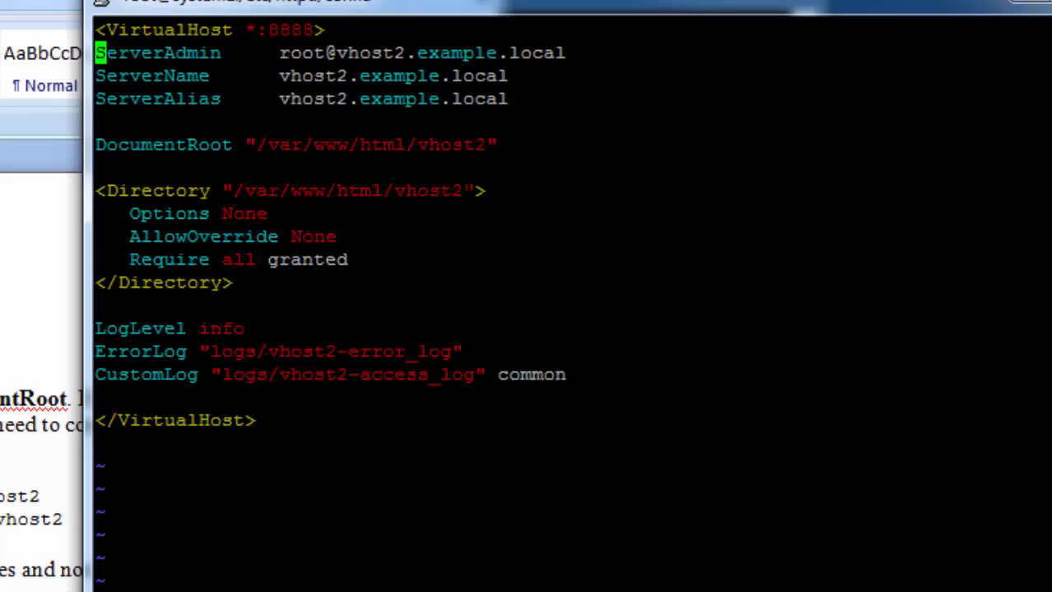
{"action": "double_click", "coordinate": [350, 190]}
{"action": "type", "text": "cd /var/www/html/"}
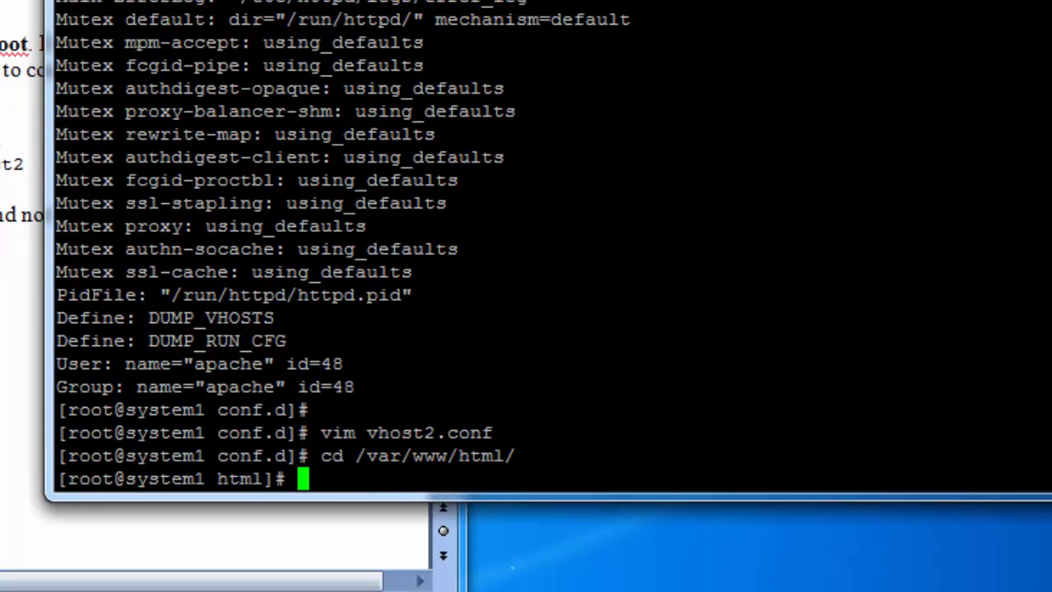
Step: List /var/www/html with ls -l, showing root-owned vhost1, vhost1ssl and vhost2
{"action": "type", "text": "ls -l"}
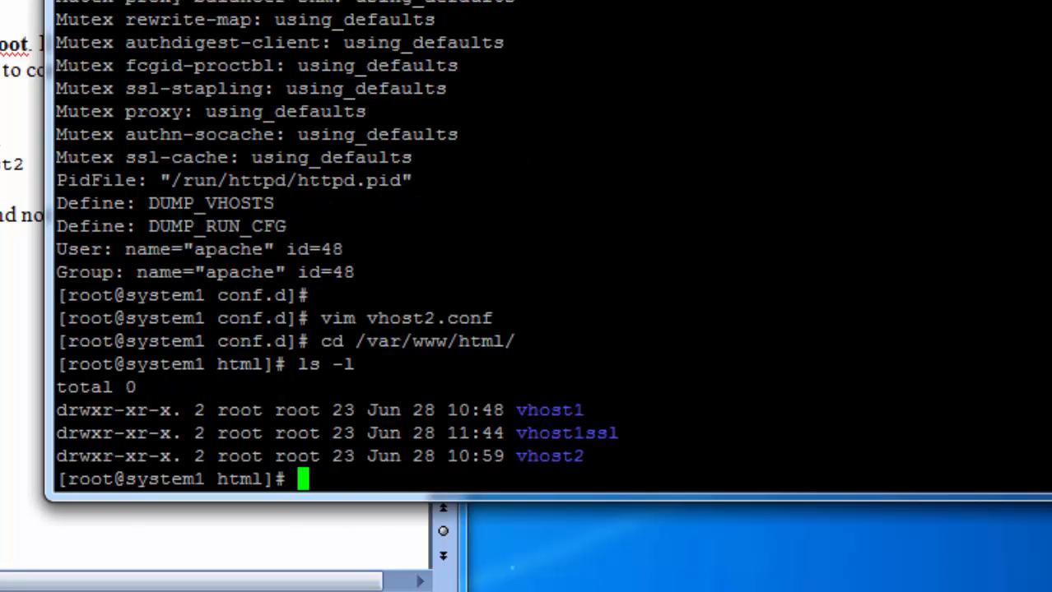
{"action": "mouse_move", "coordinate": [321, 497]}
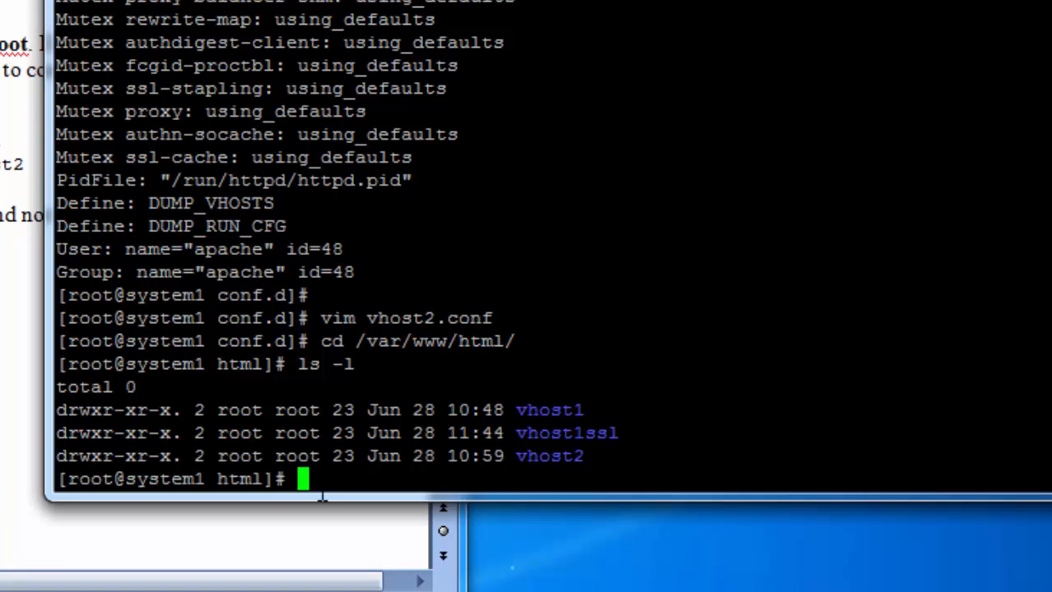
{"action": "type", "text": "su - asif"}
{"action": "type", "text": "useradd t"}
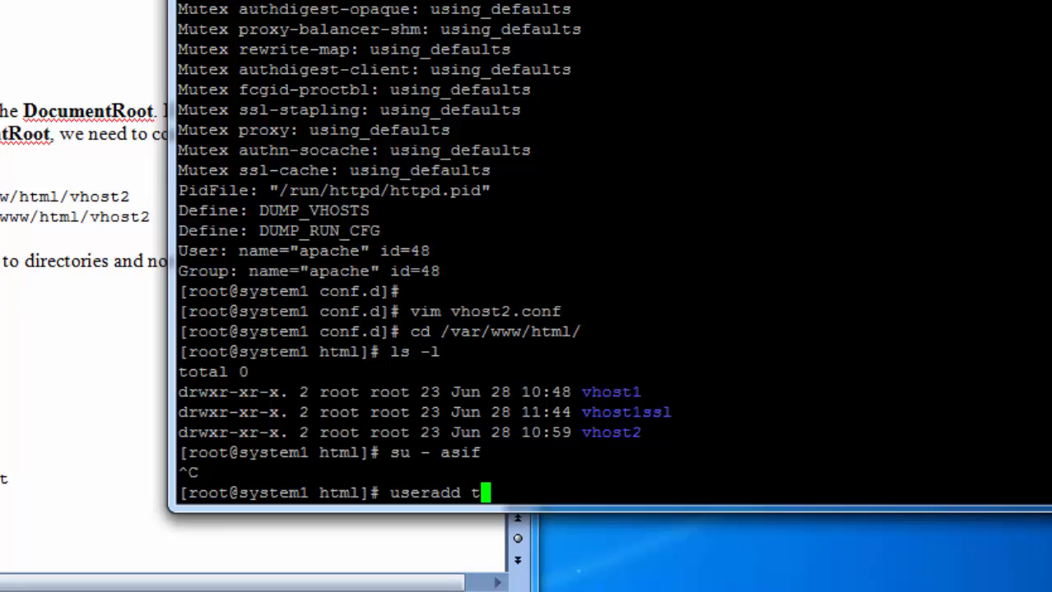
Step: Create user dev1 and switch to it with su - dev1
{"action": "type", "text": "dev1"}
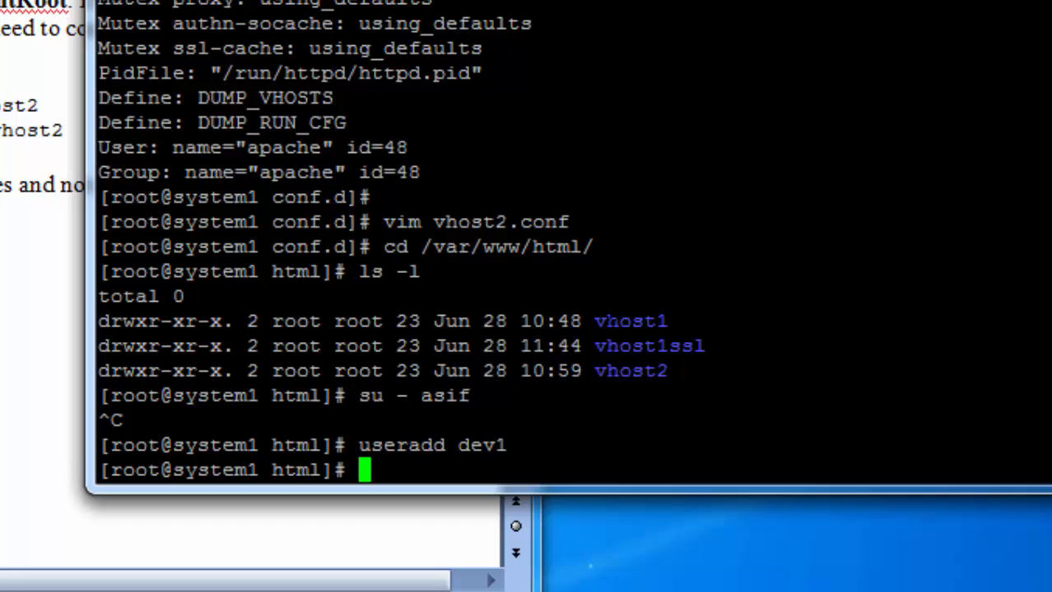
{"action": "type", "text": "gr"}
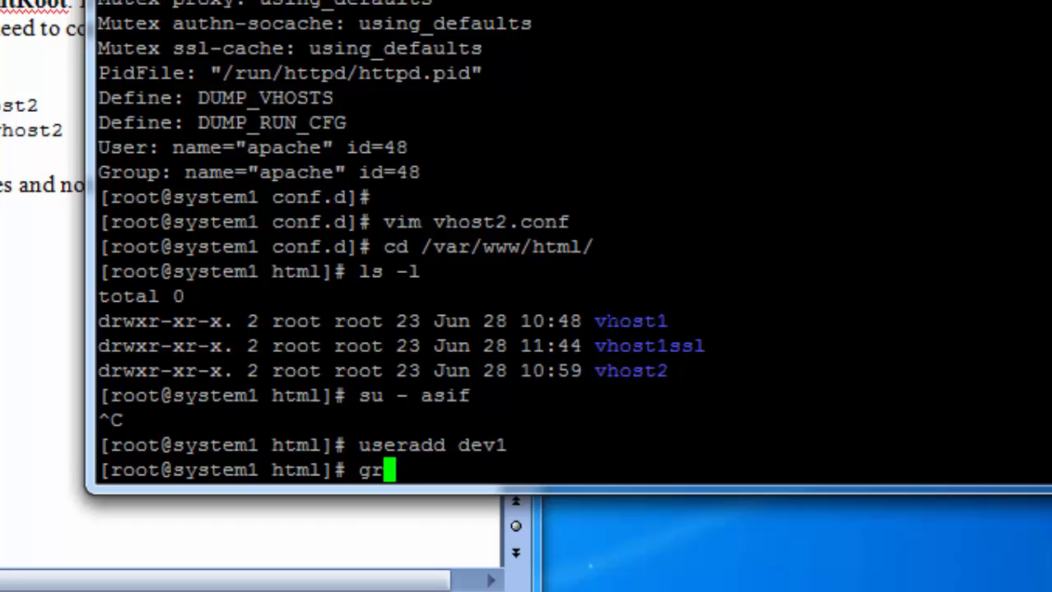
{"action": "type", "text": "su"}
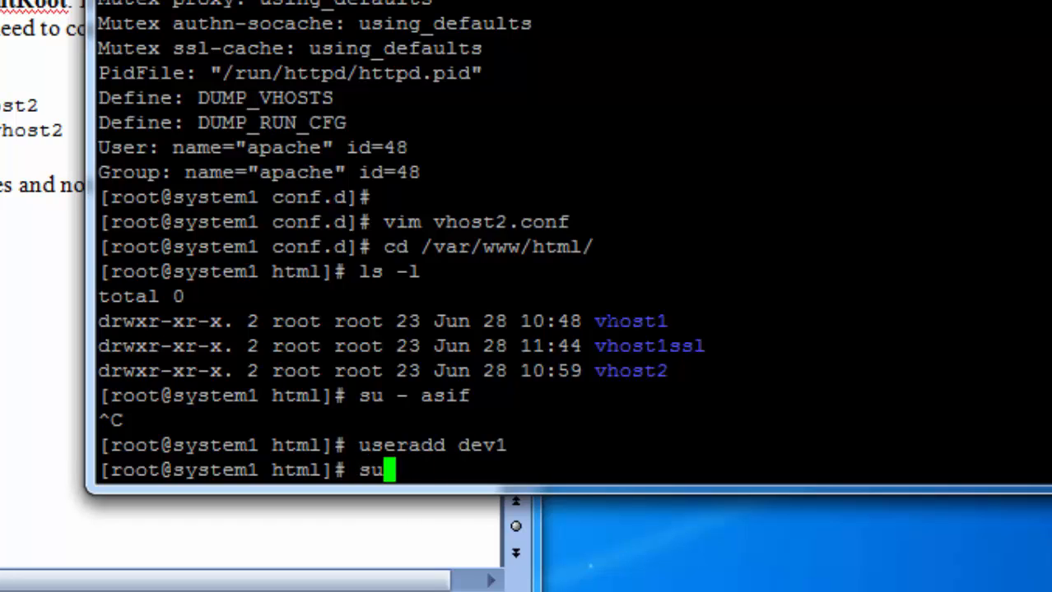
{"action": "type", "text": "- dev1"}
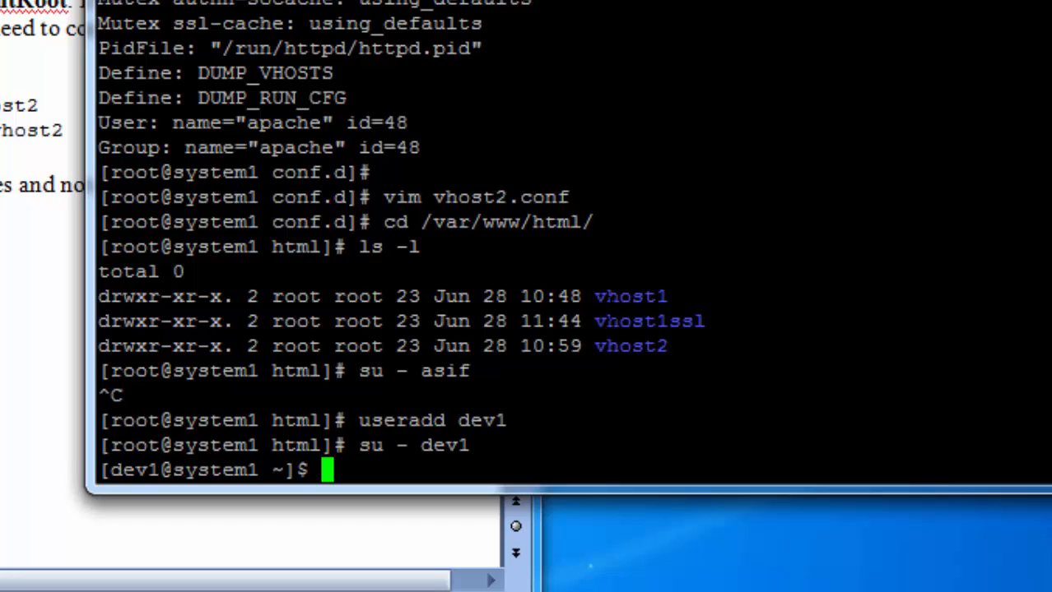
Step: As dev1, try creating /var/www/html/vhost2/dev1.txt and get Permission denied
{"action": "type", "text": "touch /v"}
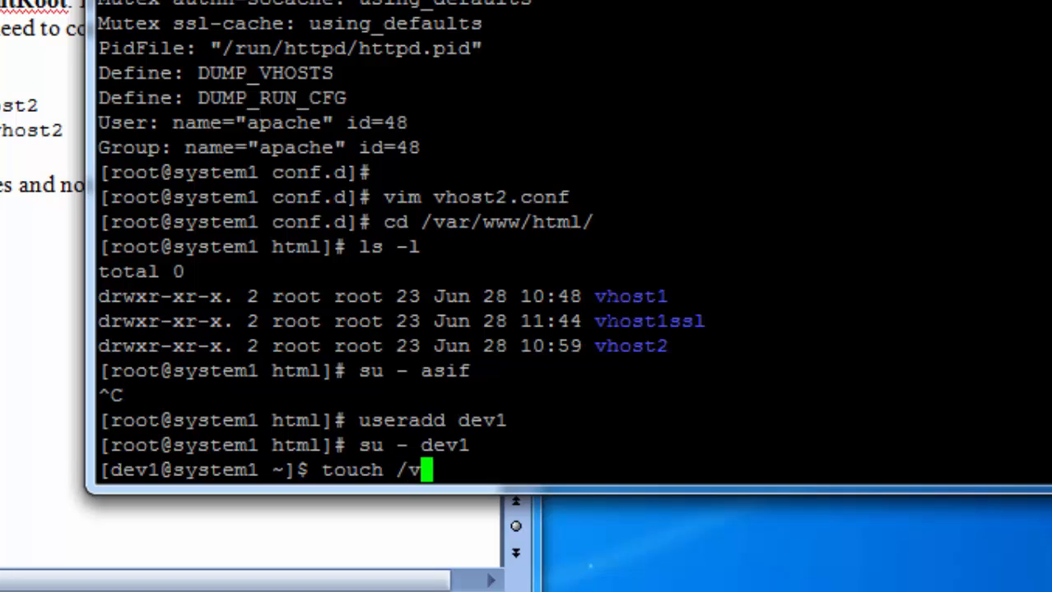
{"action": "type", "text": "ar/www/html/vhost"}
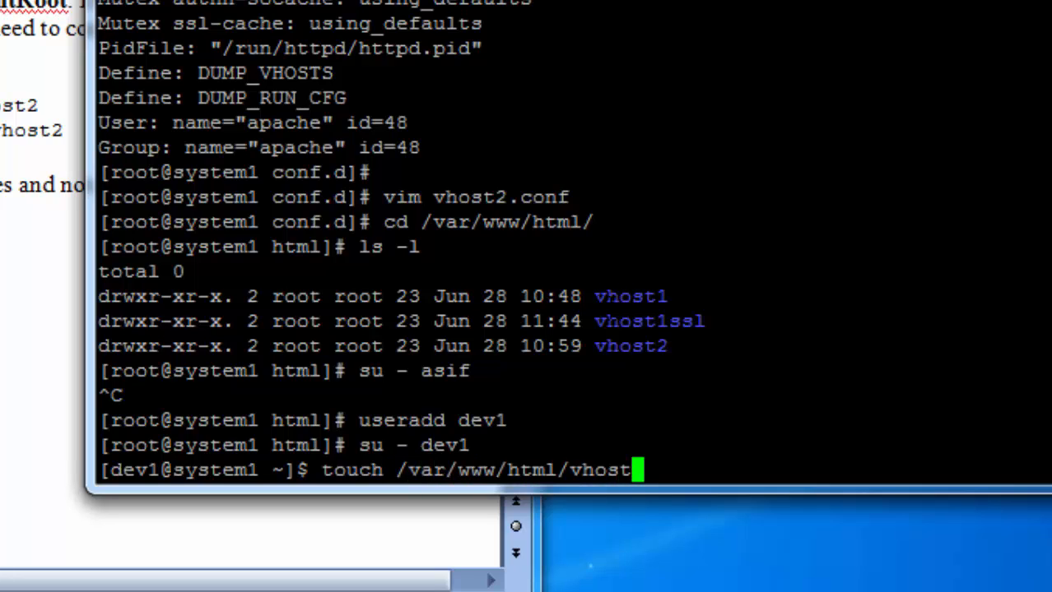
{"action": "type", "text": "2/"}
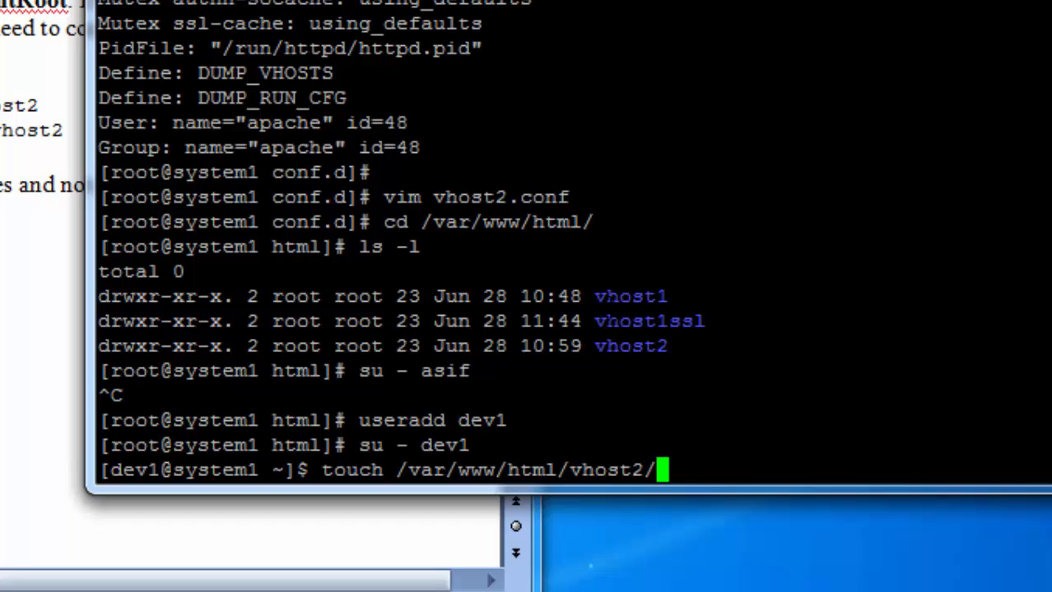
{"action": "type", "text": "dev1.txt"}
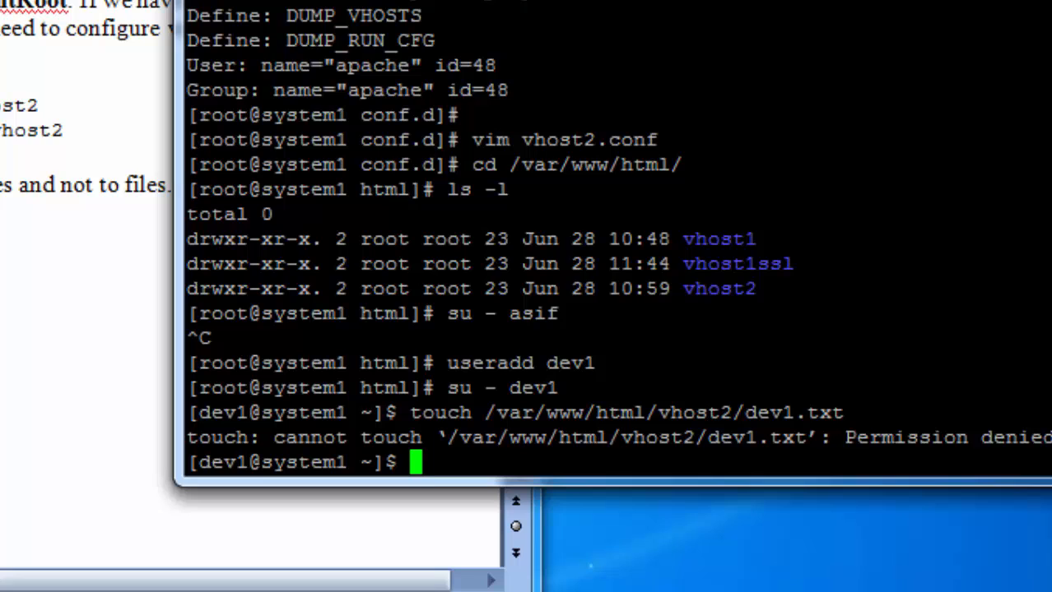
{"action": "type", "text": "groupad"}
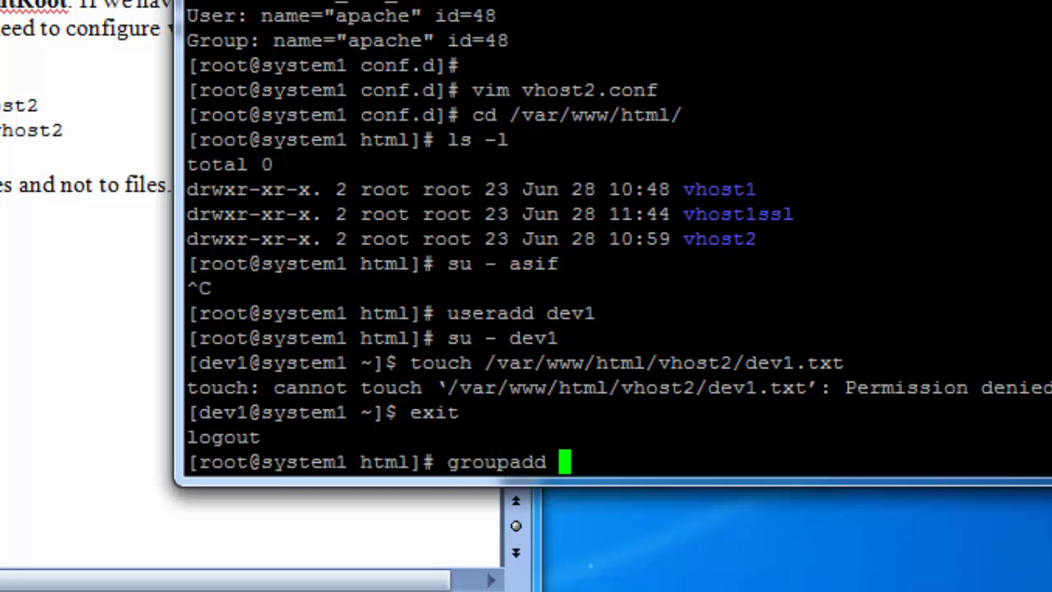
Step: Create the developers group and open /etc/group in vim
{"action": "type", "text": "developers"}
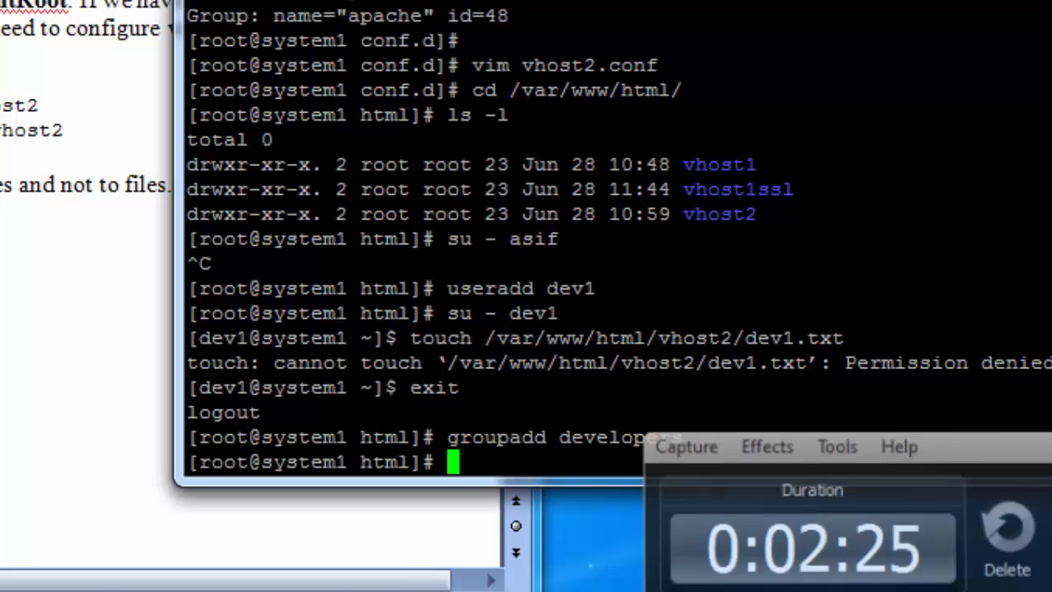
{"action": "type", "text": "vi"}
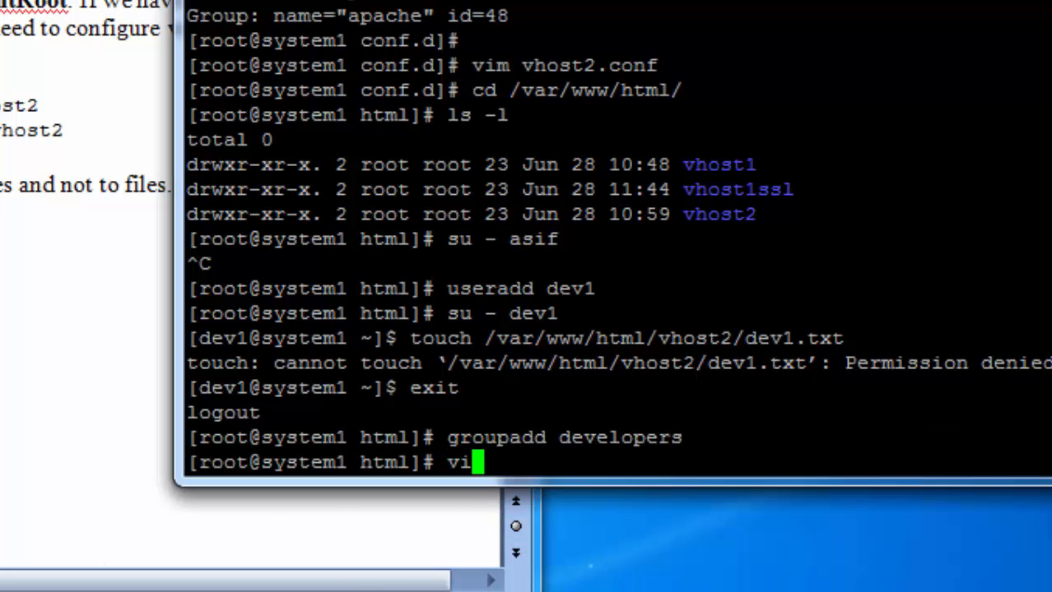
{"action": "type", "text": "n"}
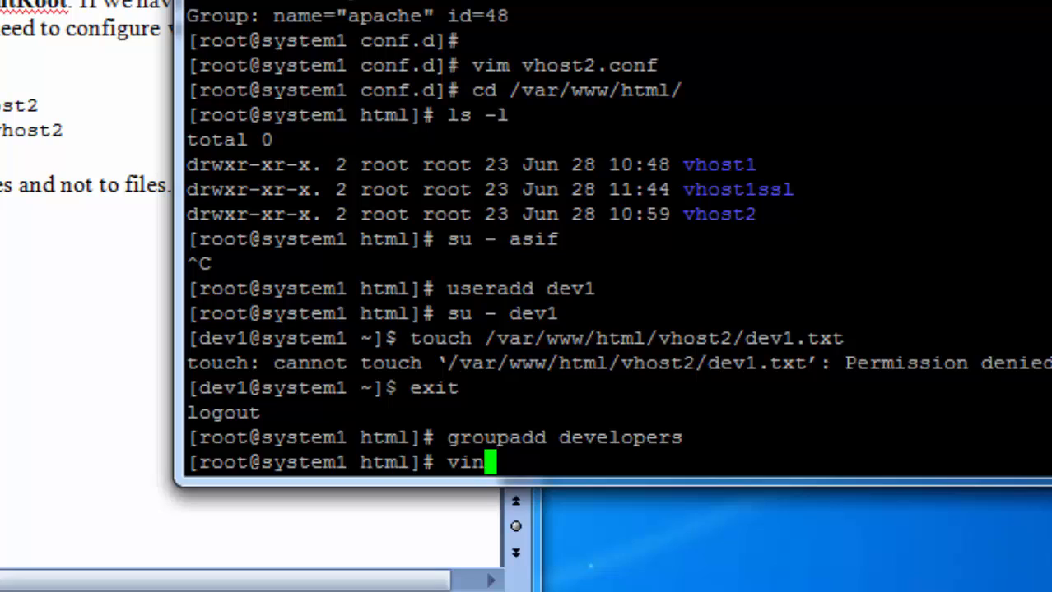
{"action": "type", "text": "/etc/group"}
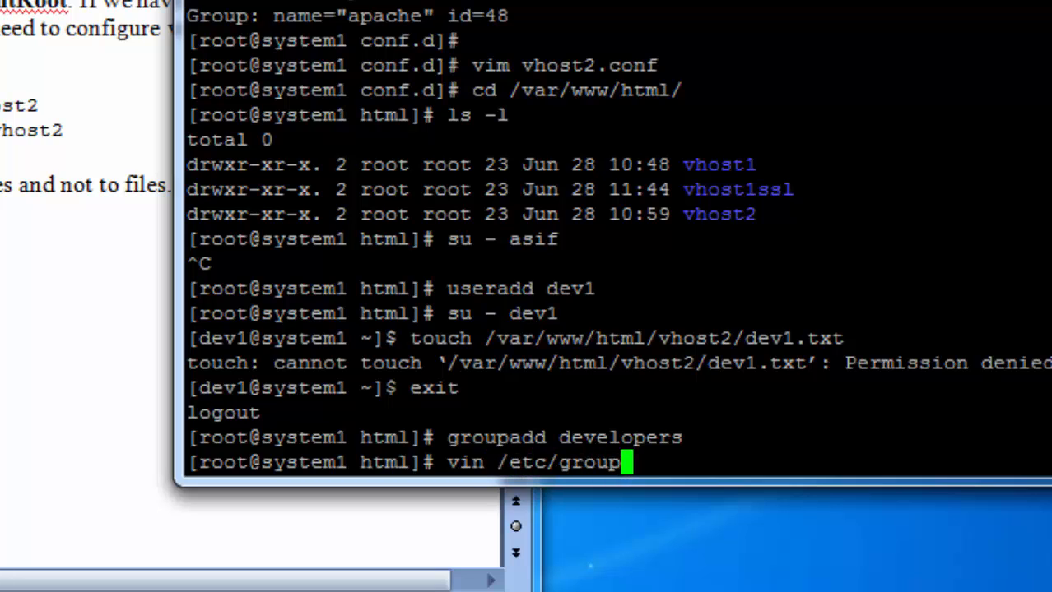
{"action": "key", "text": "Return"}
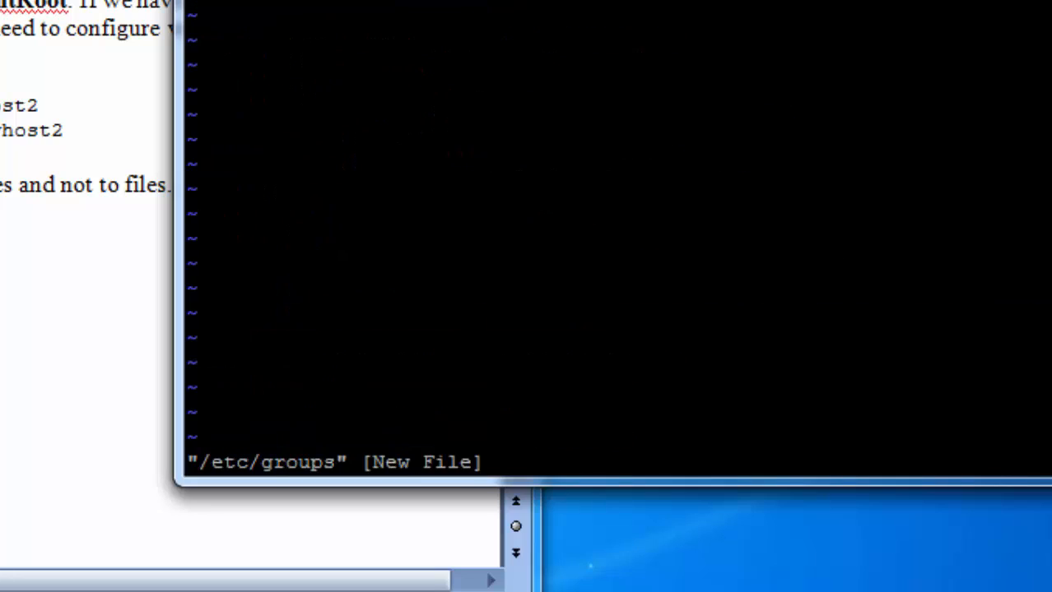
Step: Add dev1 to the developers line of /etc/group and confirm with id dev1
{"action": "type", "text": ":q1"}
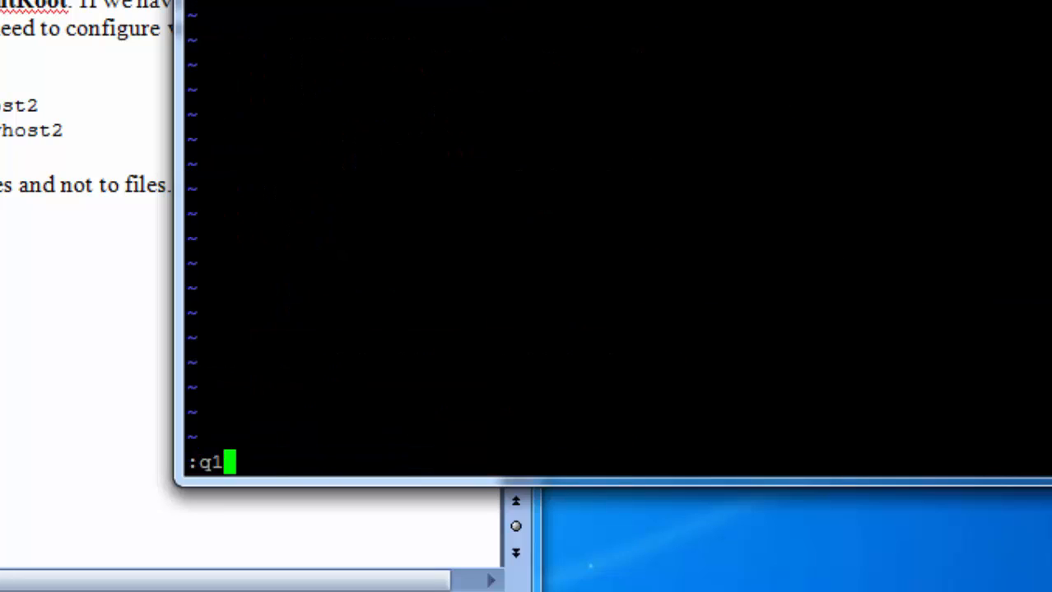
{"action": "key", "text": "BackSpace"}
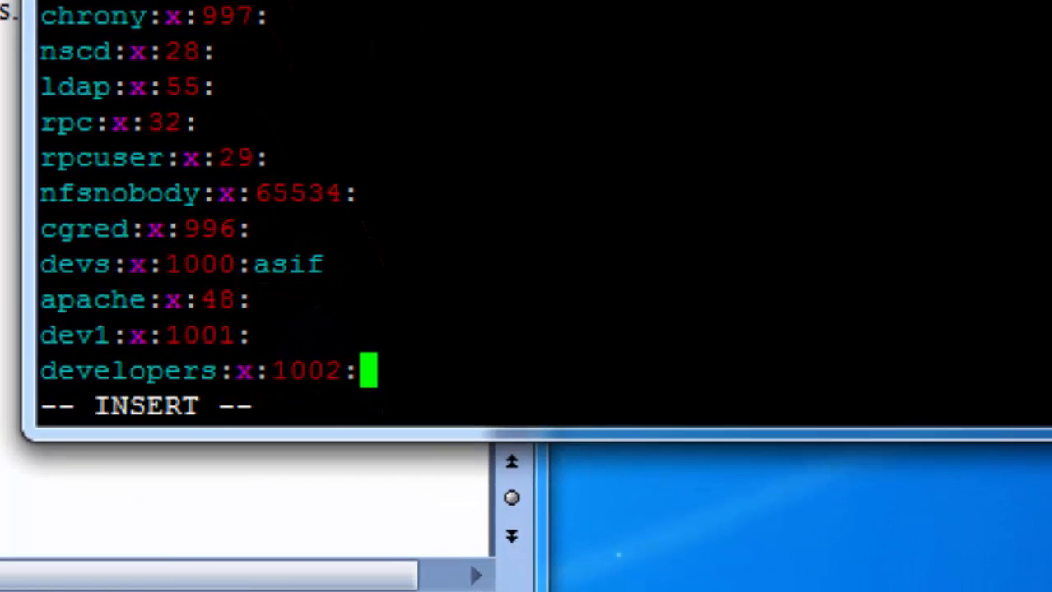
{"action": "type", "text": "dev"}
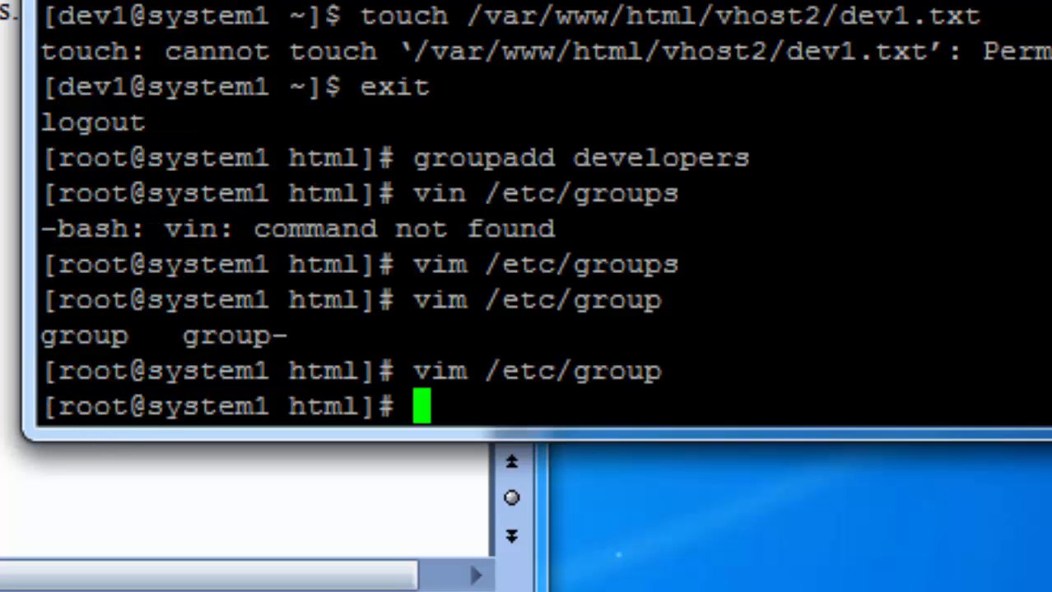
{"action": "type", "text": "id dev1"}
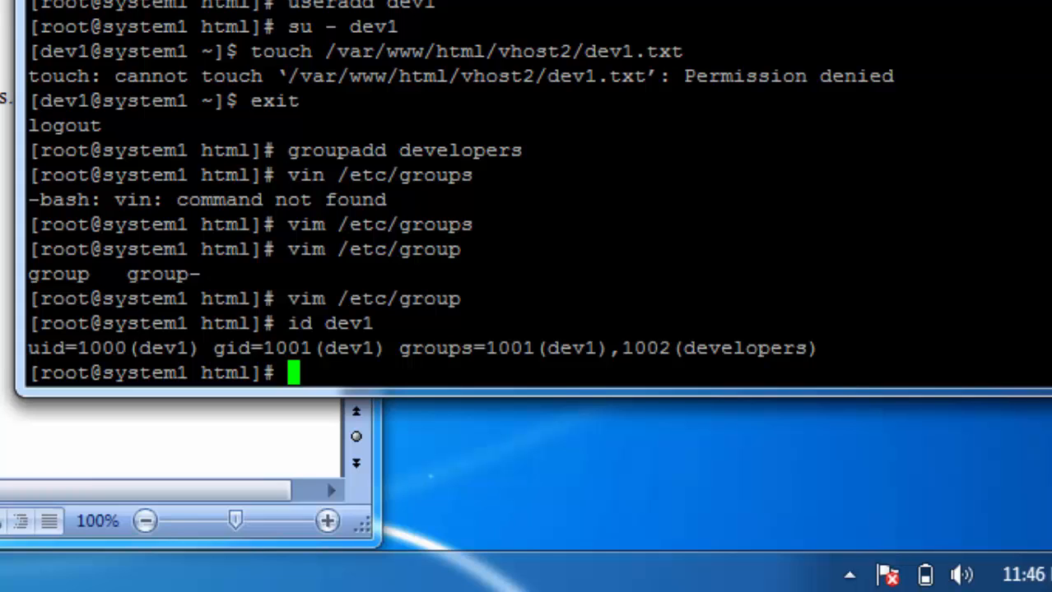
Step: Show vhost2's ACL with getfacl, lacking a developers entry, and copy the setfacl command
{"action": "type", "text": "getfacl"}
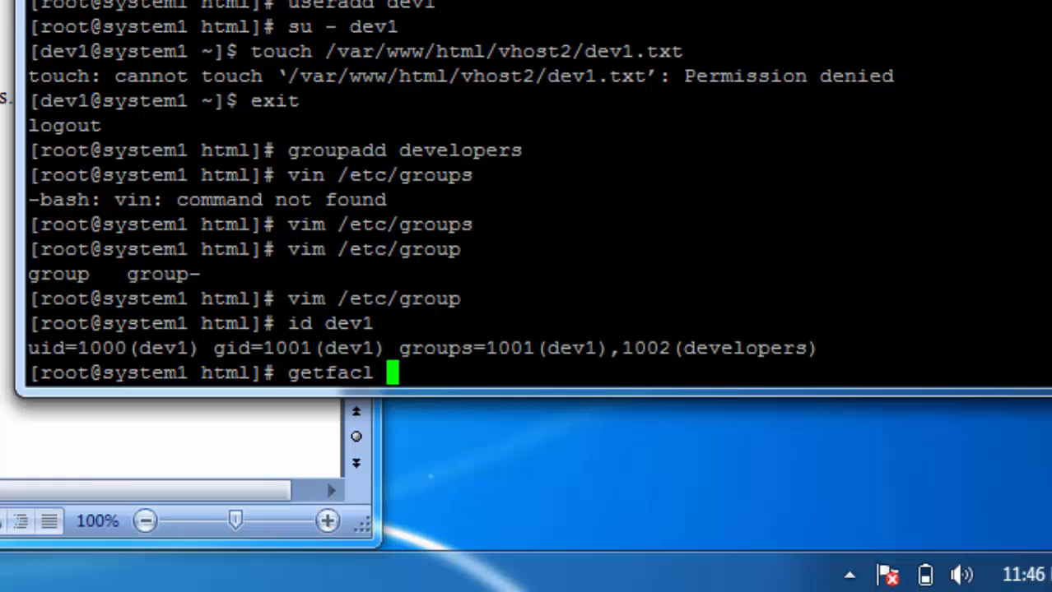
{"action": "type", "text": "/var/www/ht"}
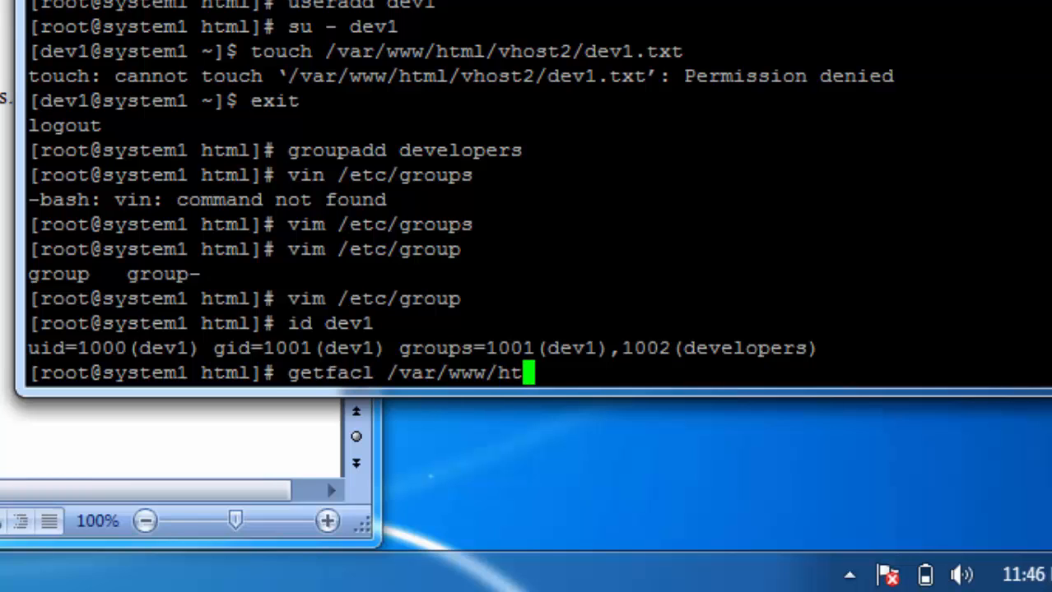
{"action": "type", "text": "ml/vhost2/"}
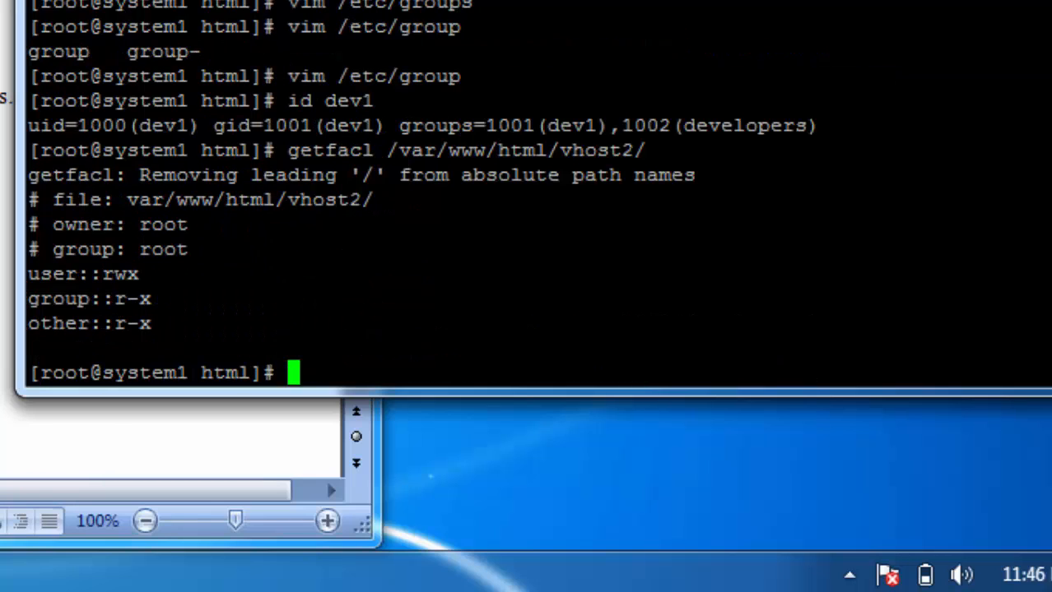
{"action": "type", "text": "setf"}
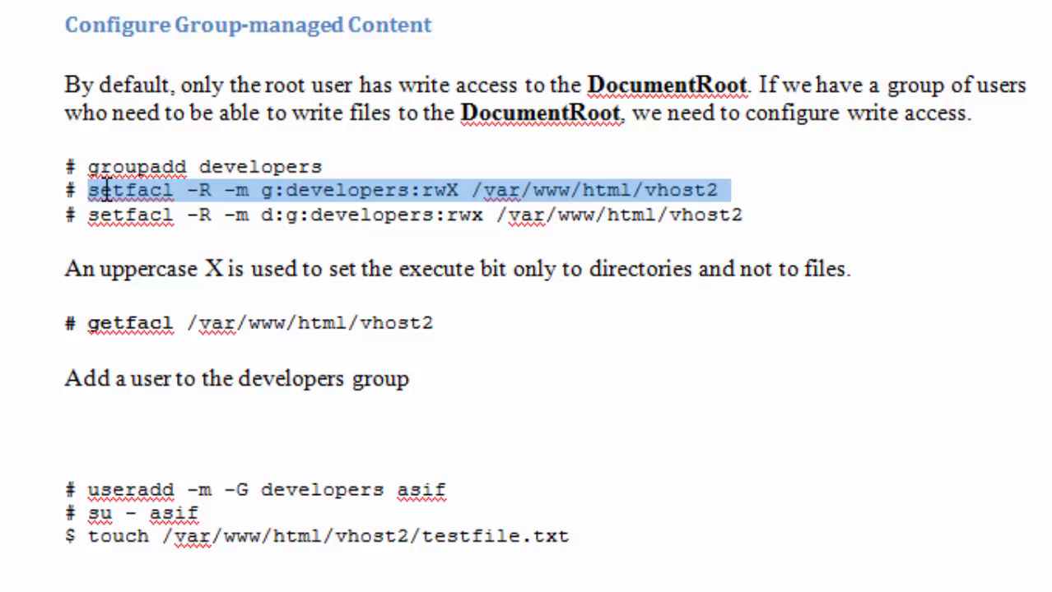
{"action": "right_click", "coordinate": [132, 190]}
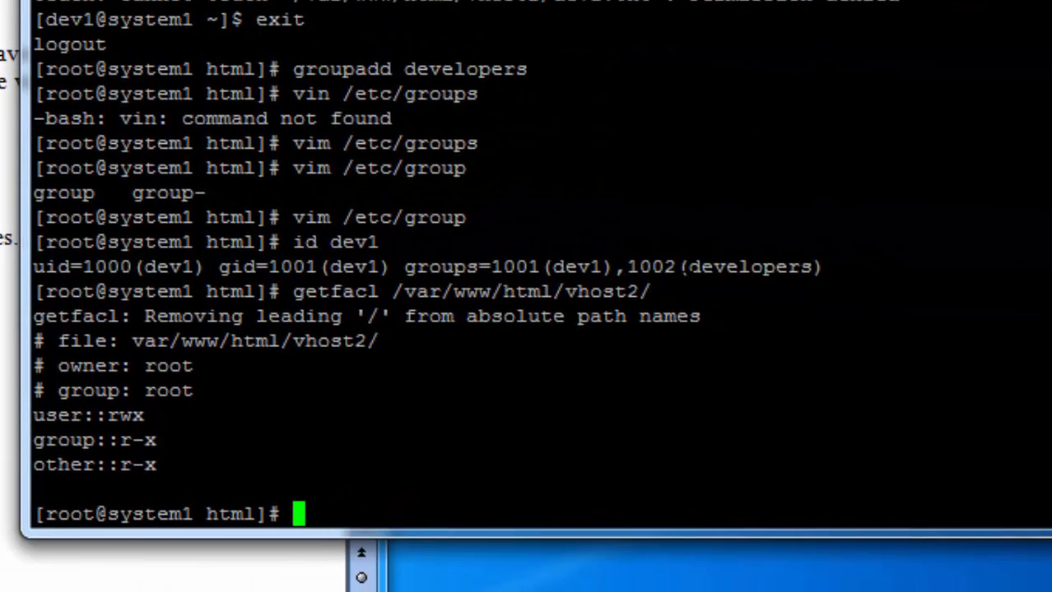
Step: Apply setfacl -R -m g:developers:rwX to /var/www/html/vhost2
{"action": "type", "text": "setfacl -R -m g:developers:rwX /var/www/html/vhost2"}
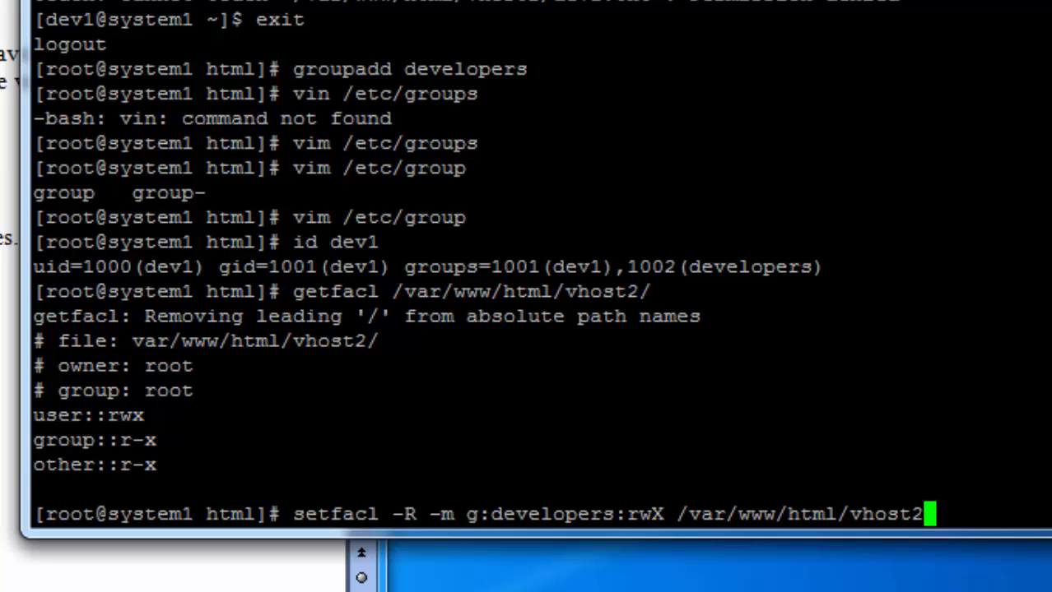
{"action": "key", "text": "Return"}
{"action": "type", "text": "setfacl -R -m d:g:developers:rwx /var/www/html/vhost2"}
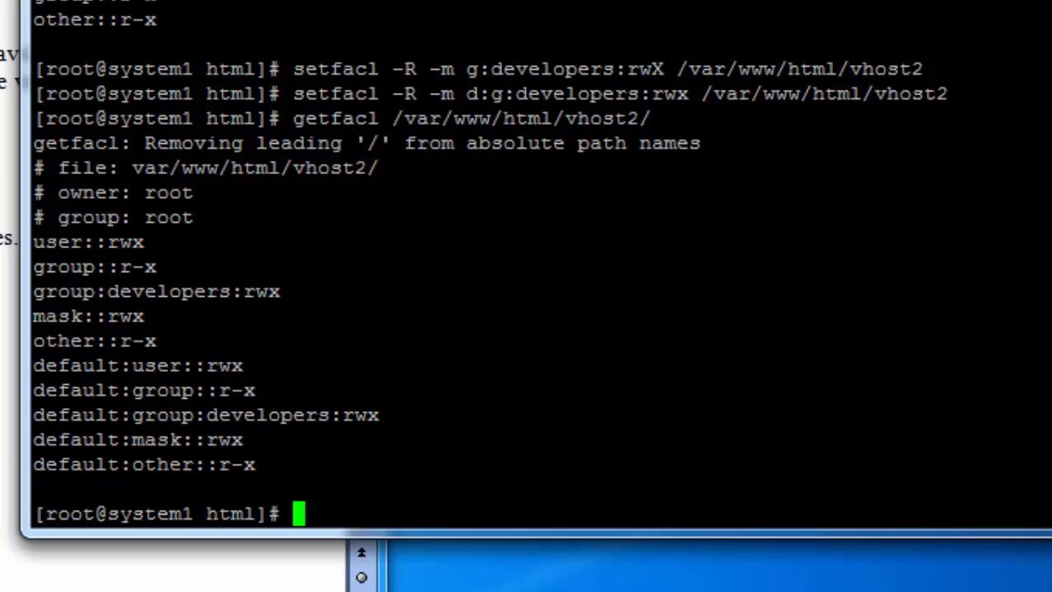
Step: Switch to dev1 and create /var/www/html/vhost2/dev1.txt without denial
{"action": "type", "text": "su"}
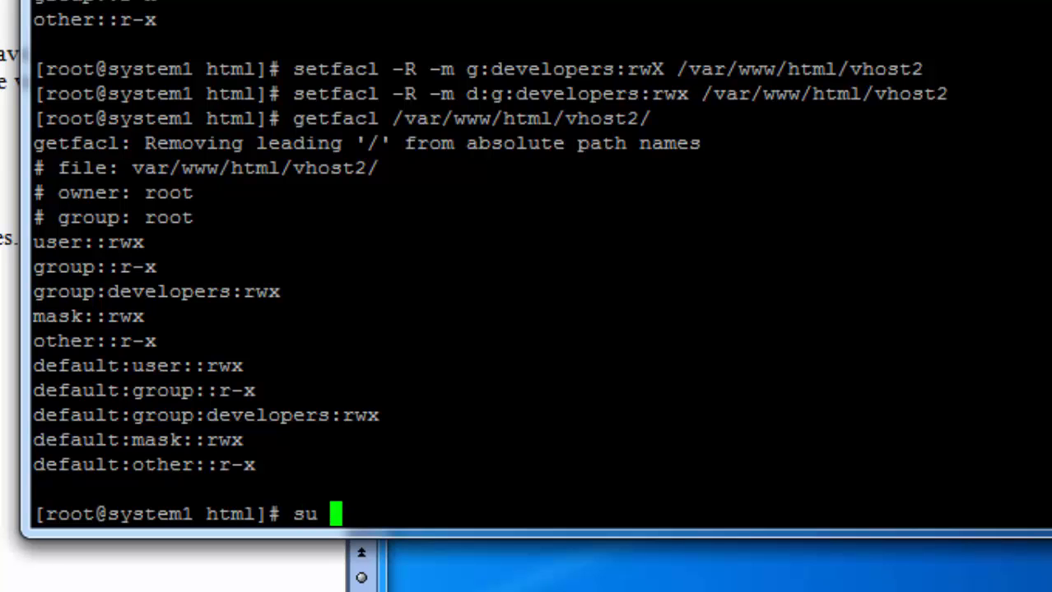
{"action": "type", "text": "- dev1"}
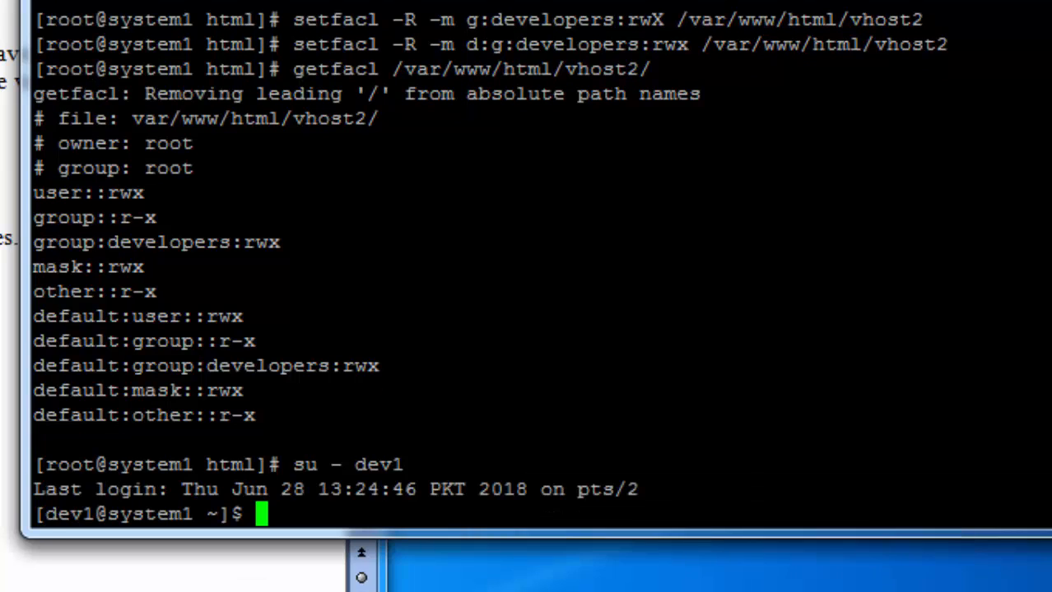
{"action": "type", "text": "touch"}
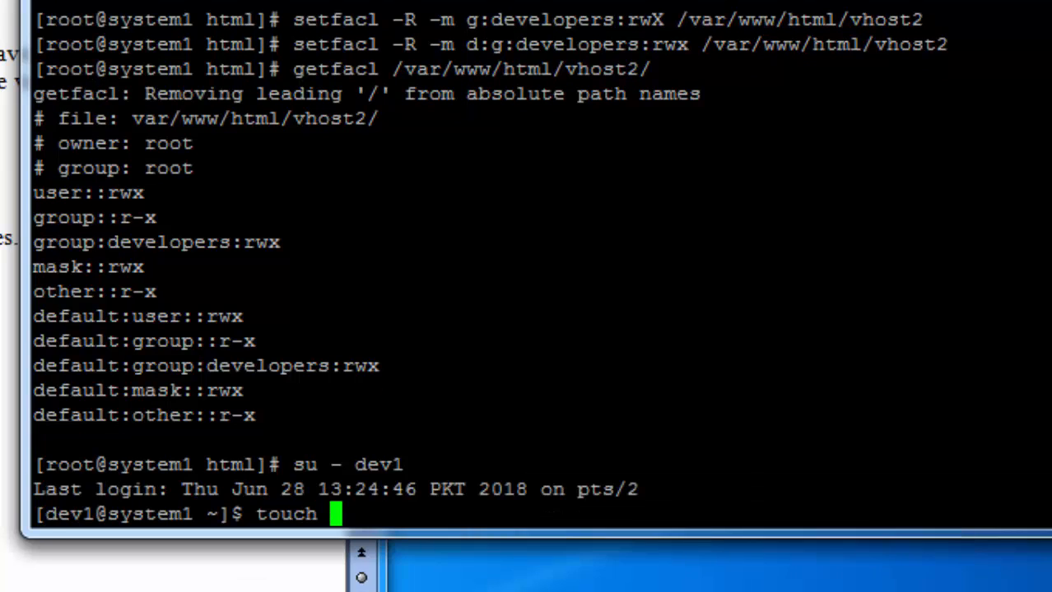
{"action": "key", "text": "ctrl+r"}
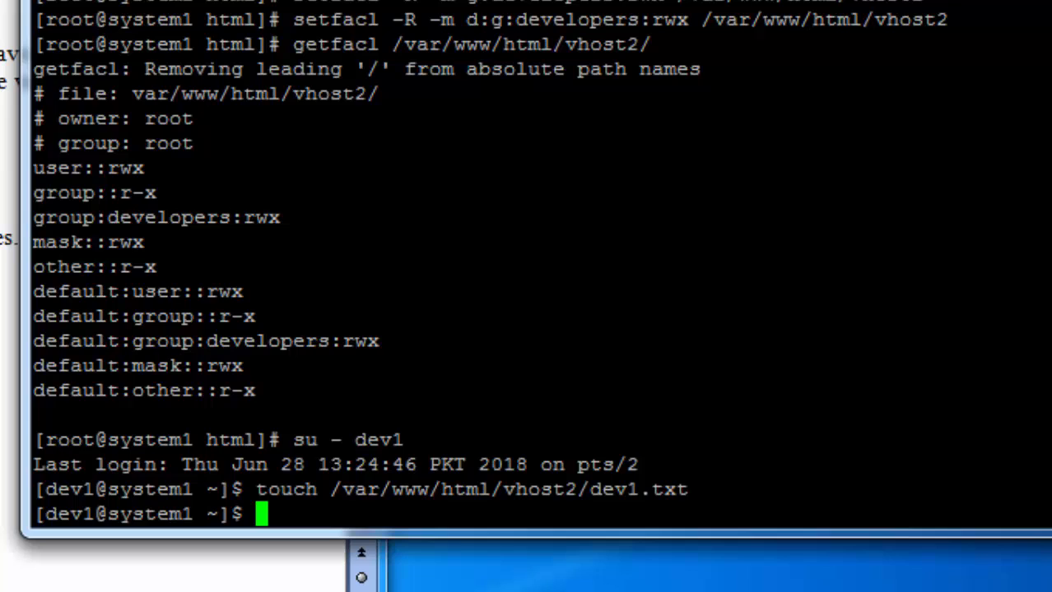
{"action": "type", "text": "touch /var/www/html/vhost2/dev1.txt"}
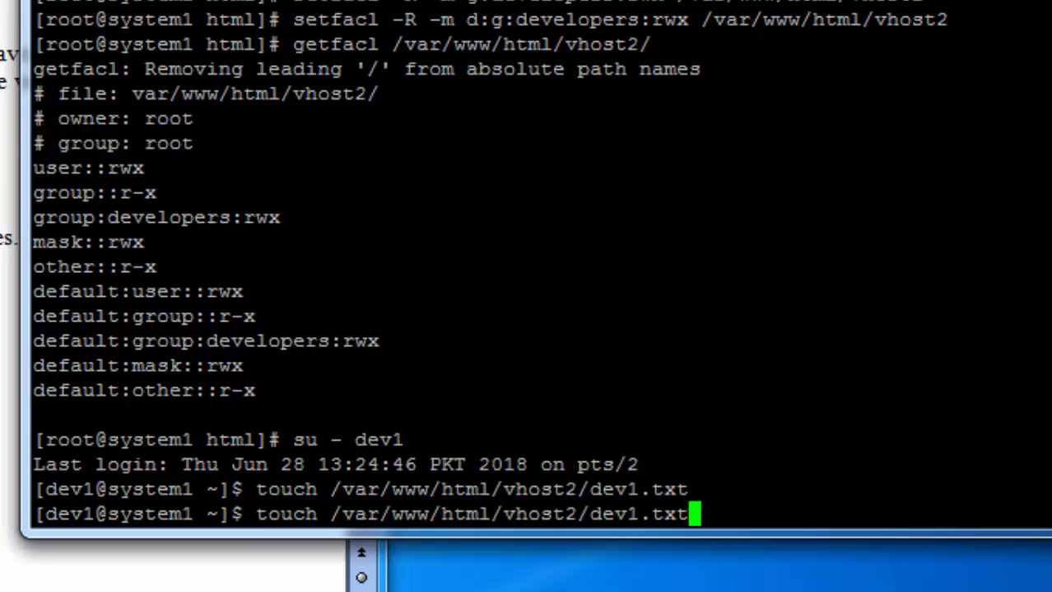
Step: List /var/www/html/vhost2/ to show dev1.txt owned by dev1
{"action": "key", "text": "Backspace"}
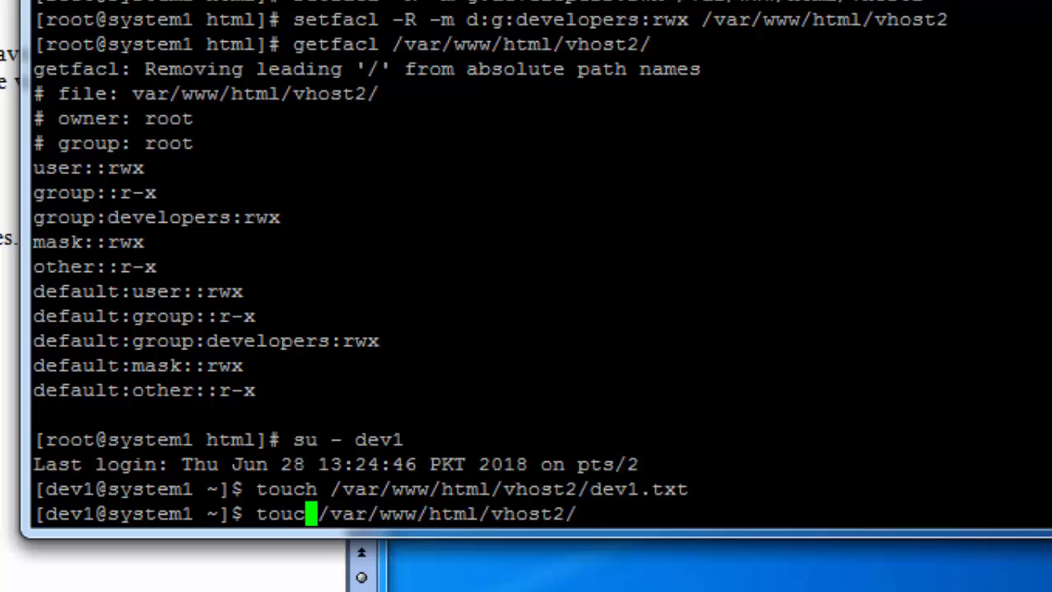
{"action": "type", "text": "ls -l  /var/www/html/vhost2/"}
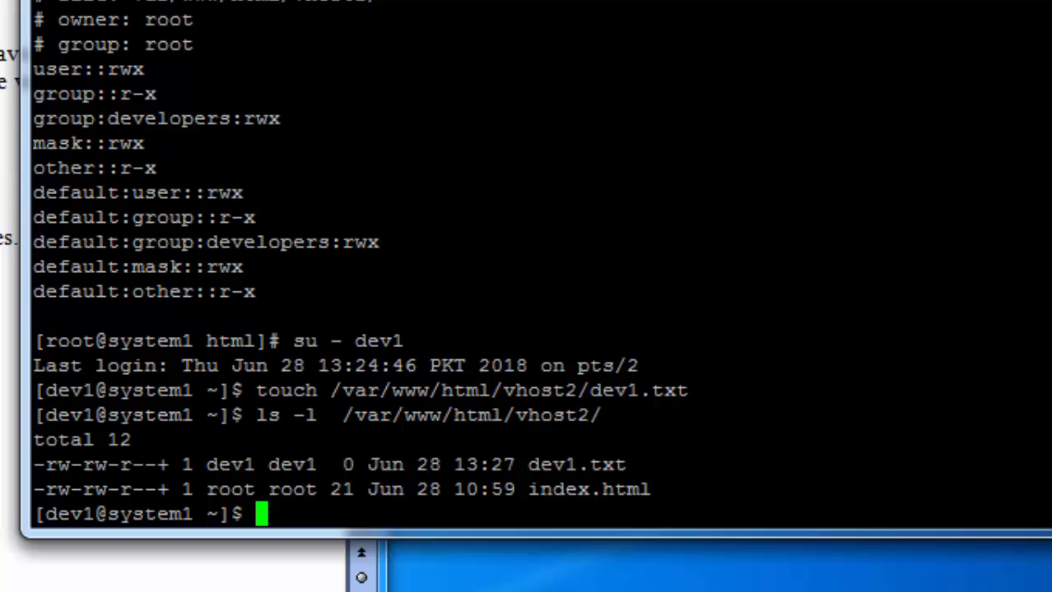
{"action": "double_click", "coordinate": [292, 465]}
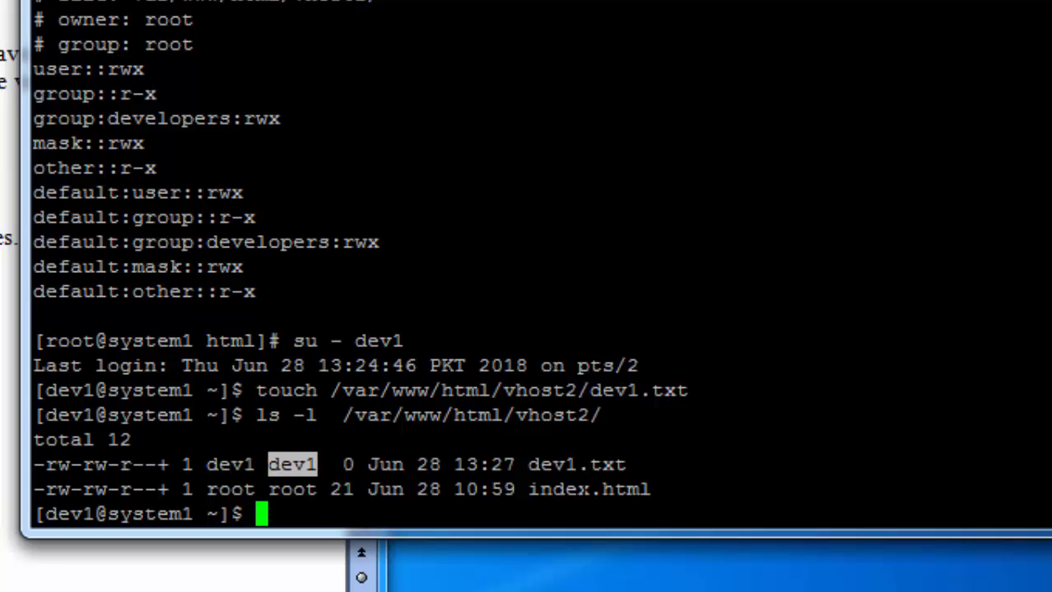